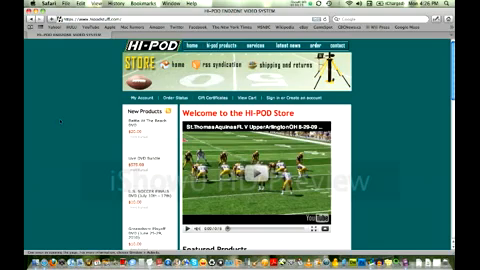
Scroll the U.S. SOCCER FINALS DVD page down to its HD DVD note.
{"action": "scroll", "scroll_direction": "down", "scroll_amount": 3}
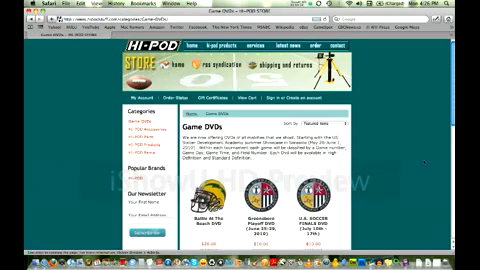
{"action": "scroll", "scroll_direction": "down", "scroll_amount": 3}
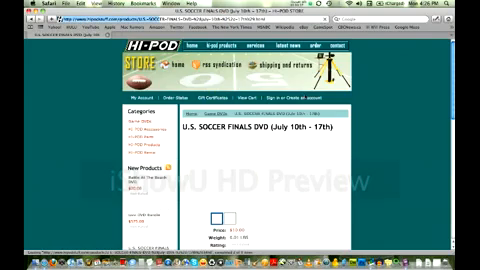
{"action": "scroll", "scroll_direction": "down", "scroll_amount": 3}
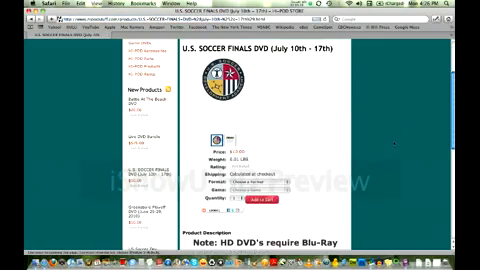
{"action": "scroll", "scroll_direction": "down", "scroll_amount": 3}
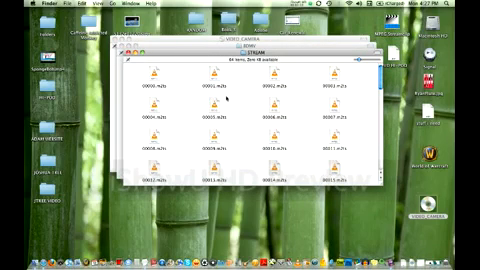
Scroll through the .m2ts clips listed in the BDMV/STREAM folder.
{"action": "scroll", "scroll_direction": "down", "scroll_amount": 3}
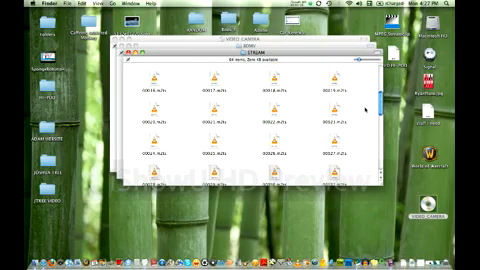
{"action": "scroll", "scroll_direction": "down", "scroll_amount": 3}
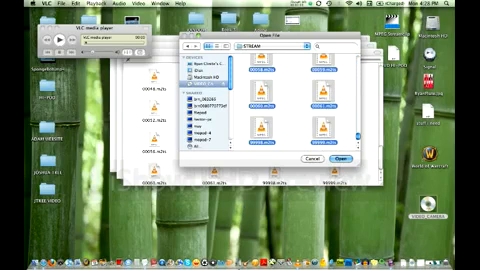
{"action": "left_click", "coordinate": [344, 159]}
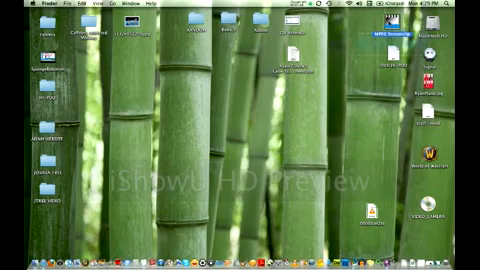
Launch MPEG Streamclip from its desktop icon.
{"action": "double_click", "coordinate": [395, 30]}
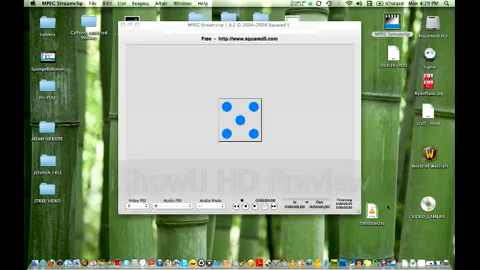